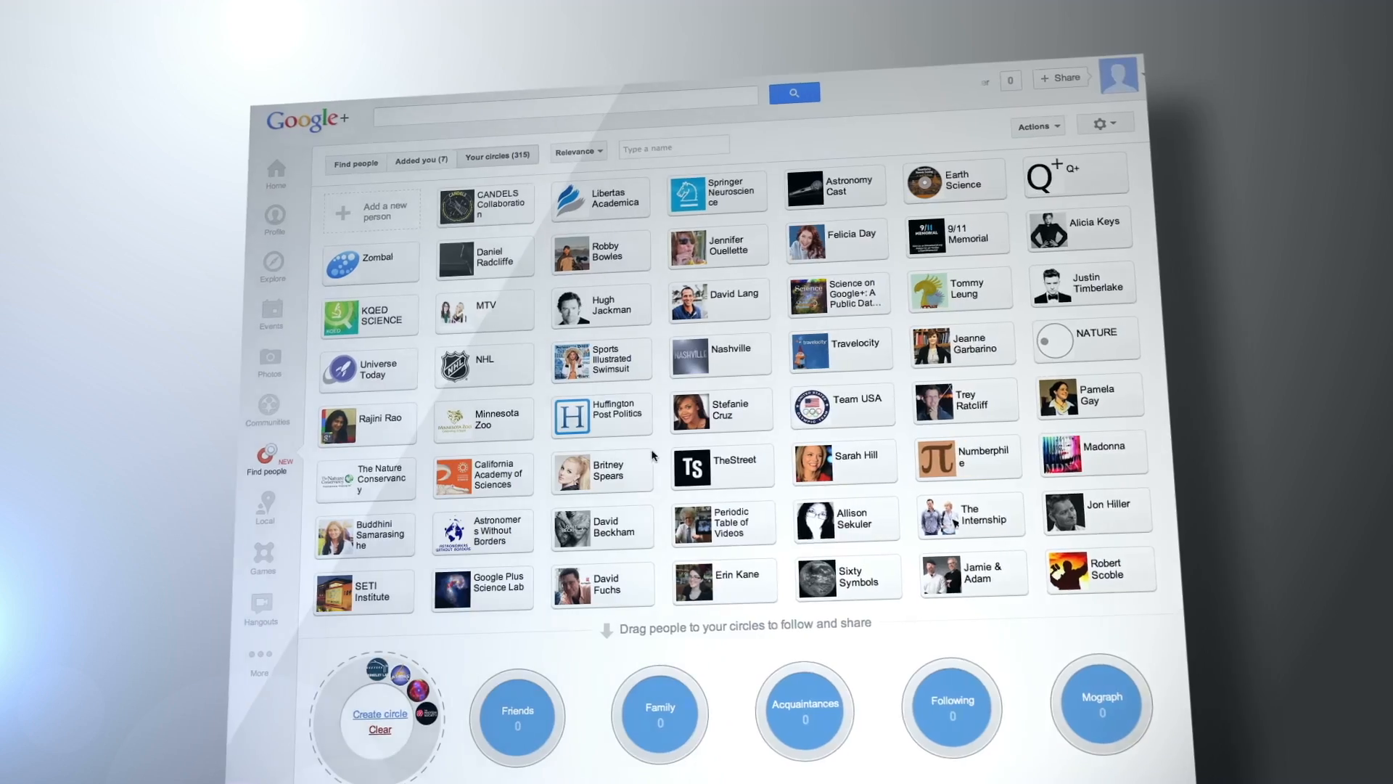
Show the profile's About living section listing Bucharest as current city and Constanta, Romania as hometown
click(261, 249)
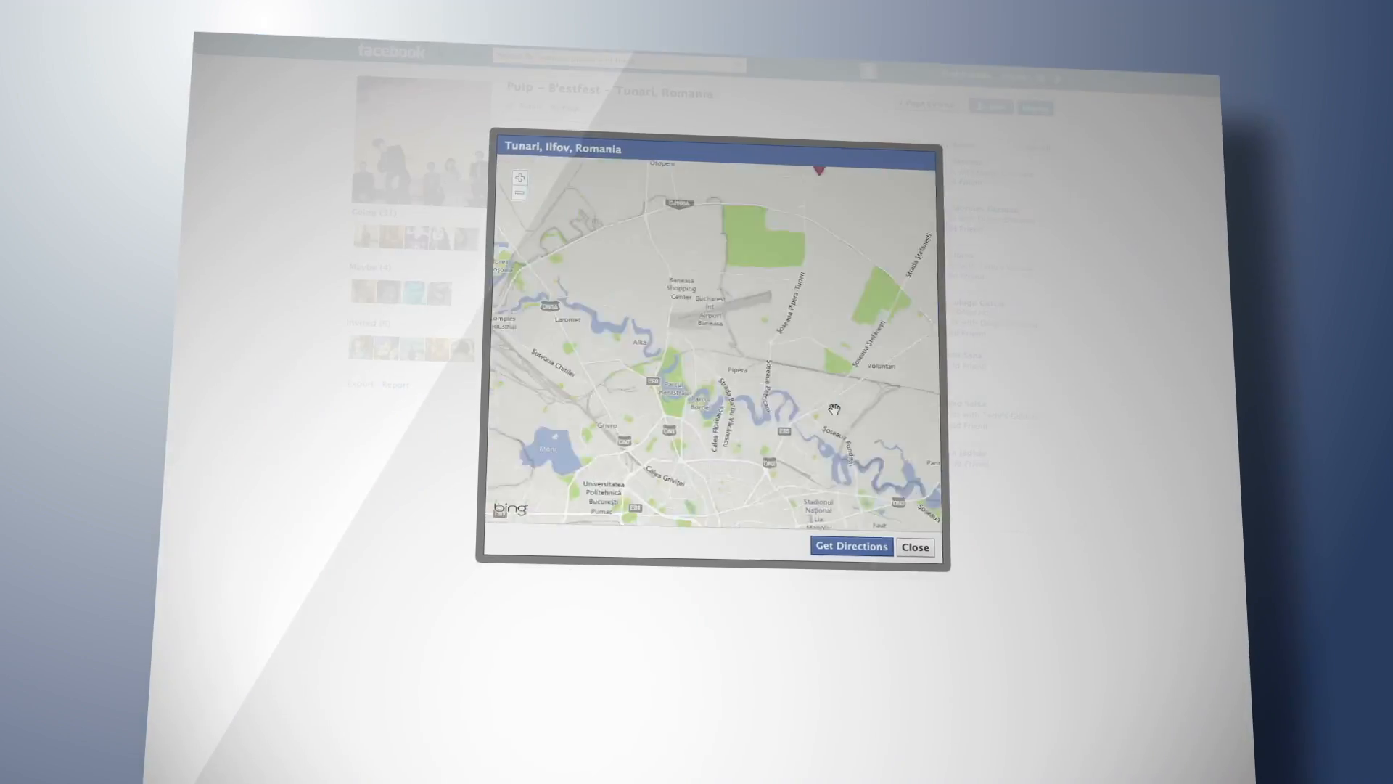
click(914, 547)
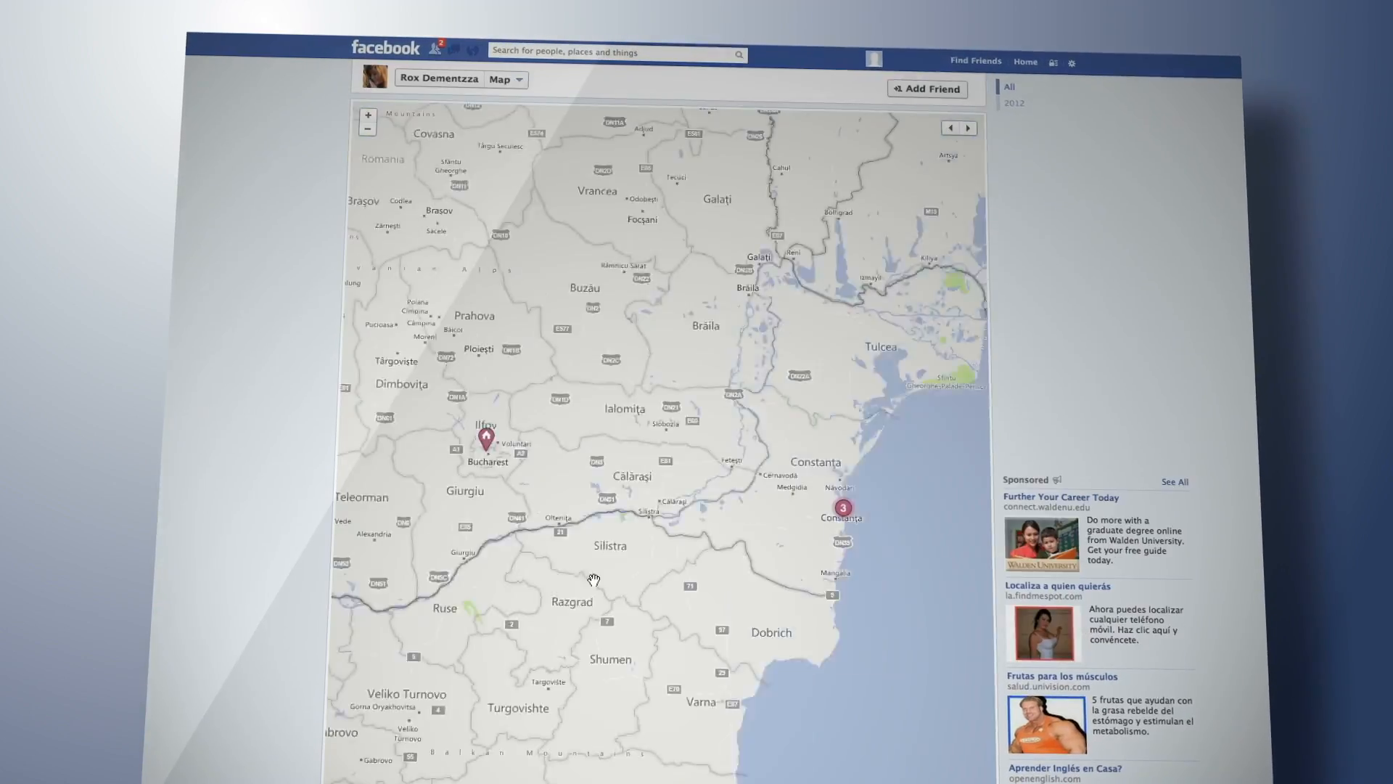
click(500, 79)
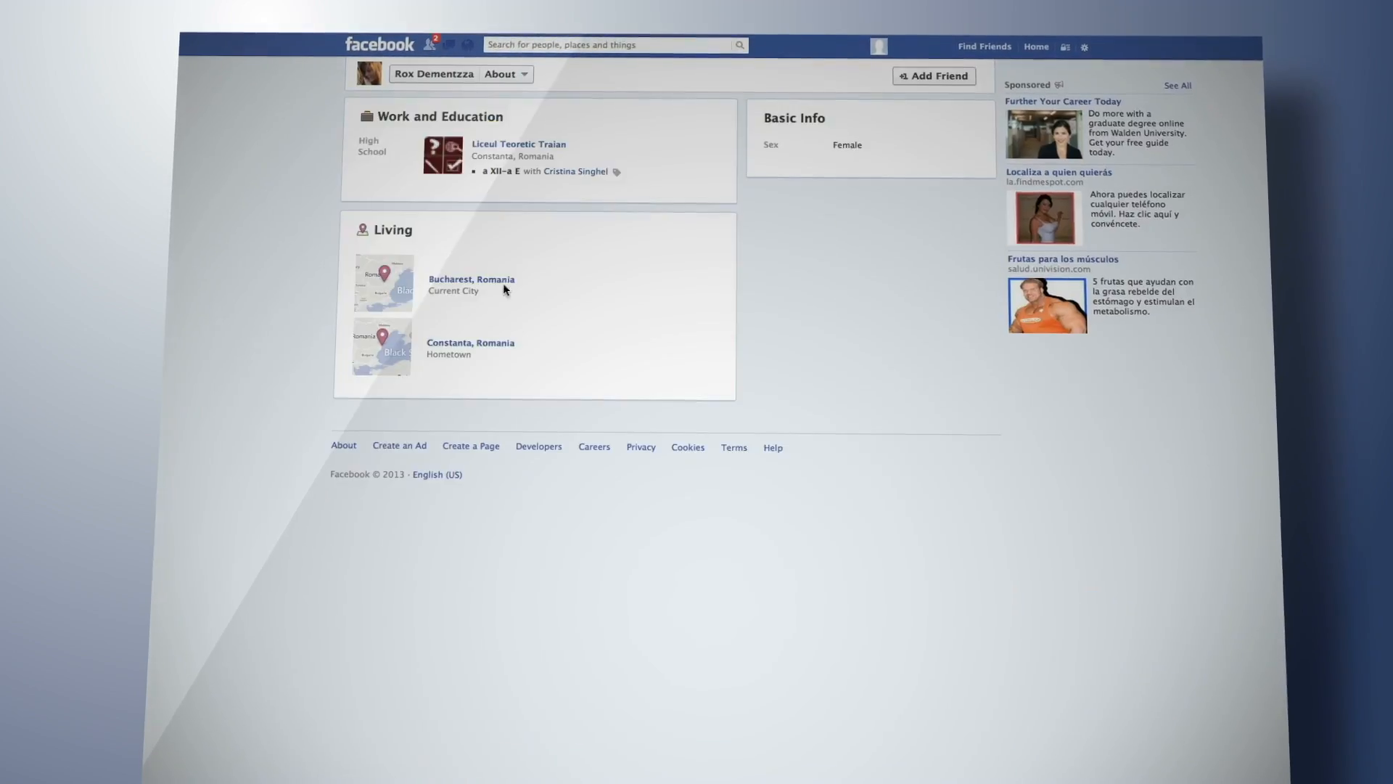